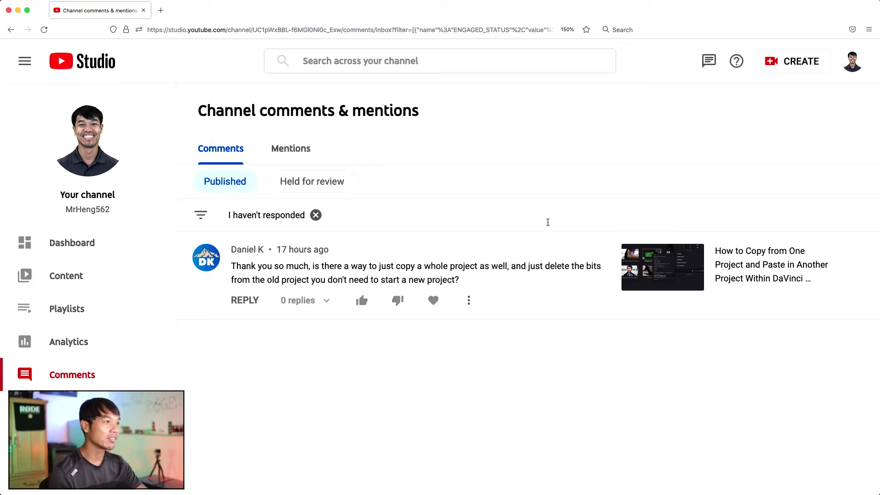
mouse_move(247, 249)
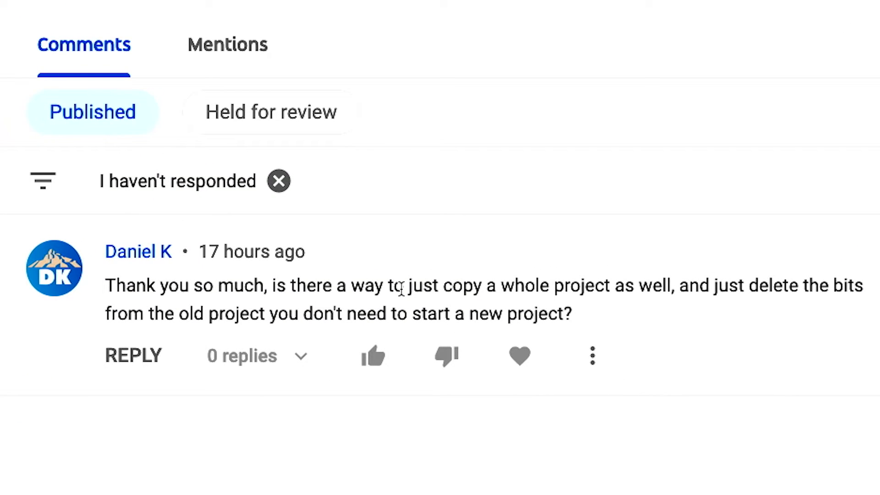
mouse_move(650, 325)
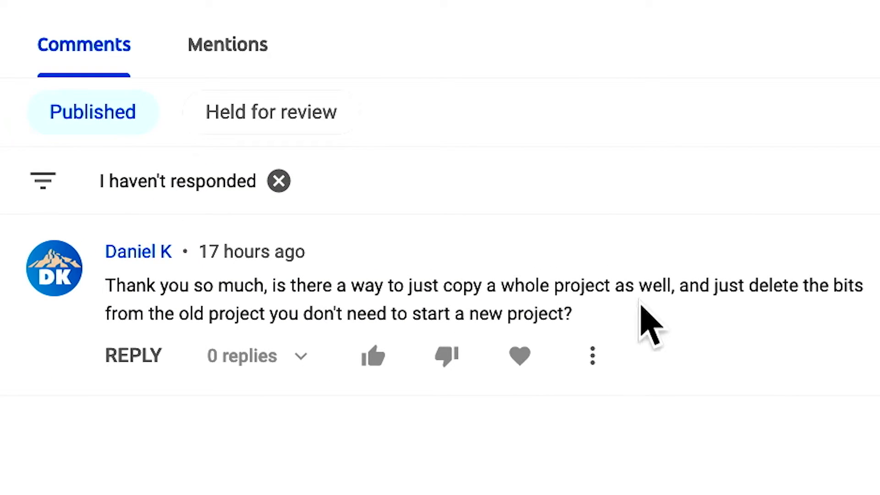
mouse_move(305, 317)
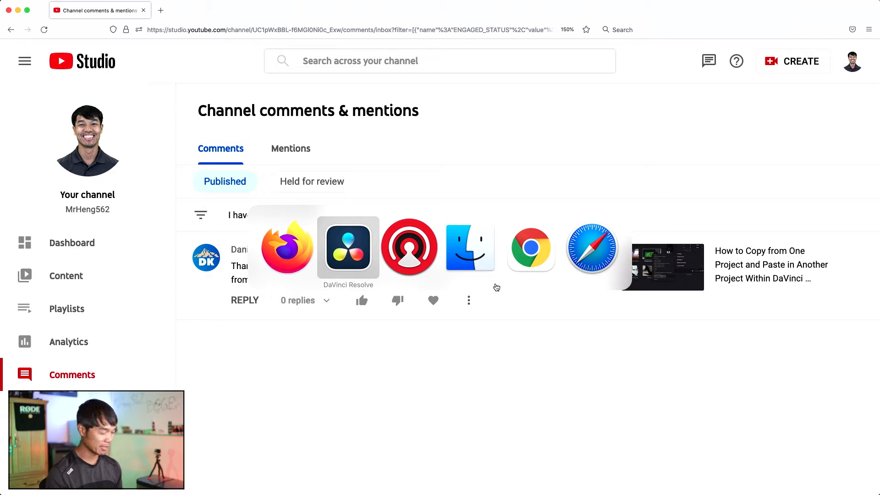
Switch to DaVinci Resolve showing the Keyframing and Superimpose beginners project
left_click(348, 247)
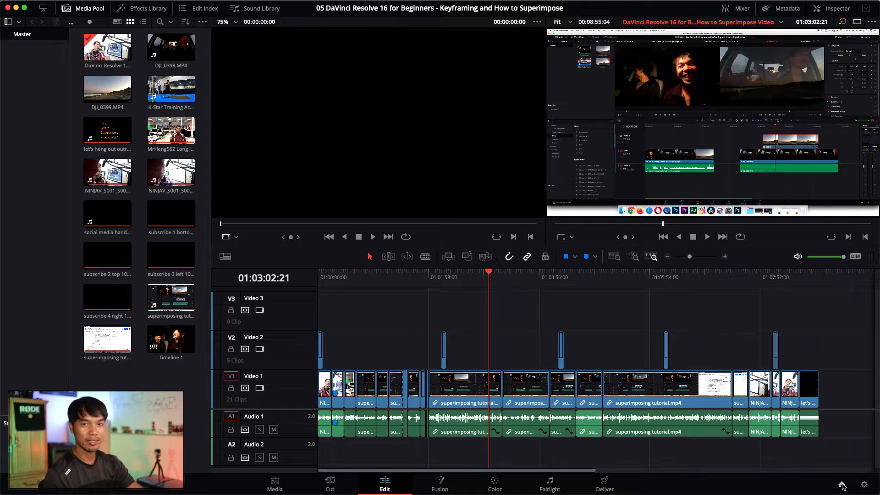
mouse_move(842, 485)
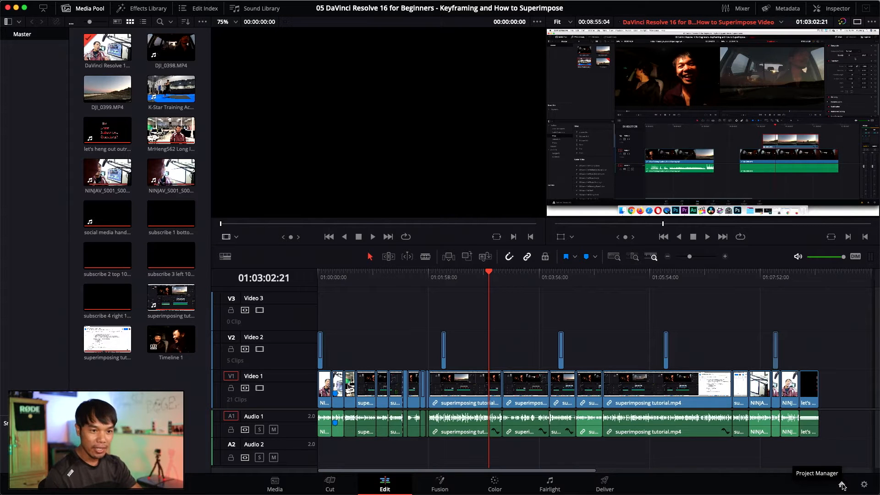
Save the current project from the Project Manager as a copy named 'test something'
left_click(841, 484)
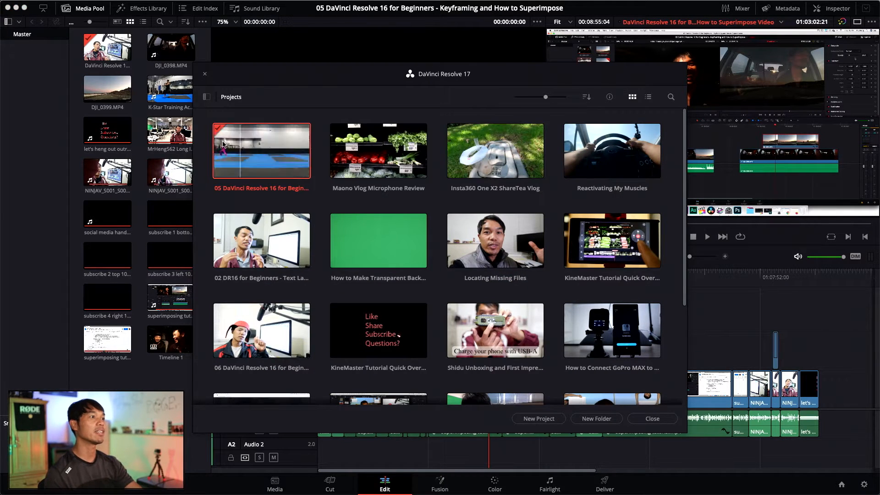
right_click(261, 150)
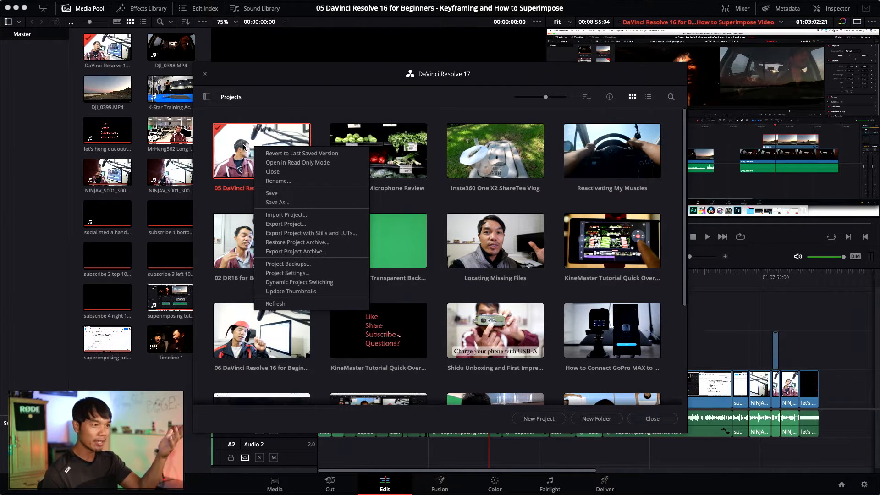
mouse_move(277, 202)
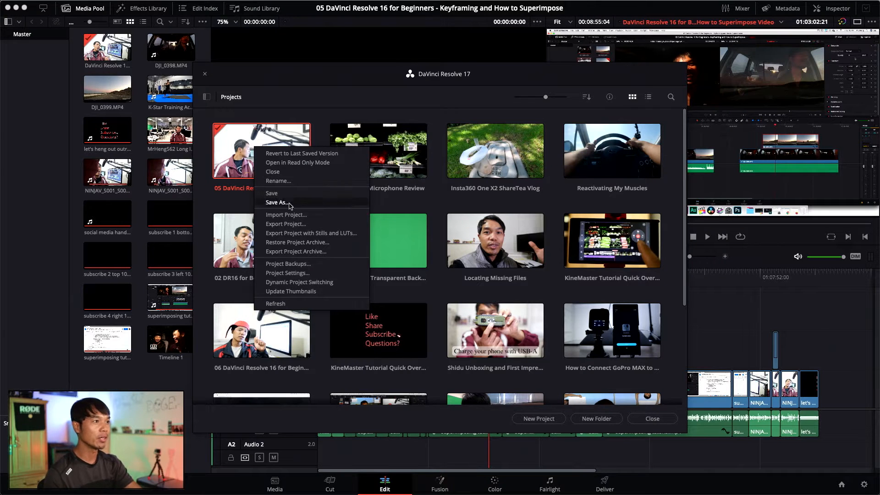
left_click(277, 202)
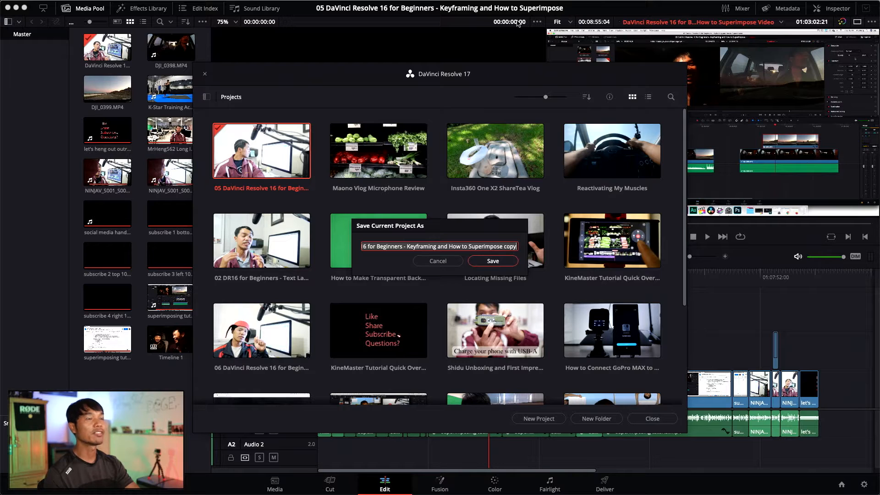
mouse_move(606, 50)
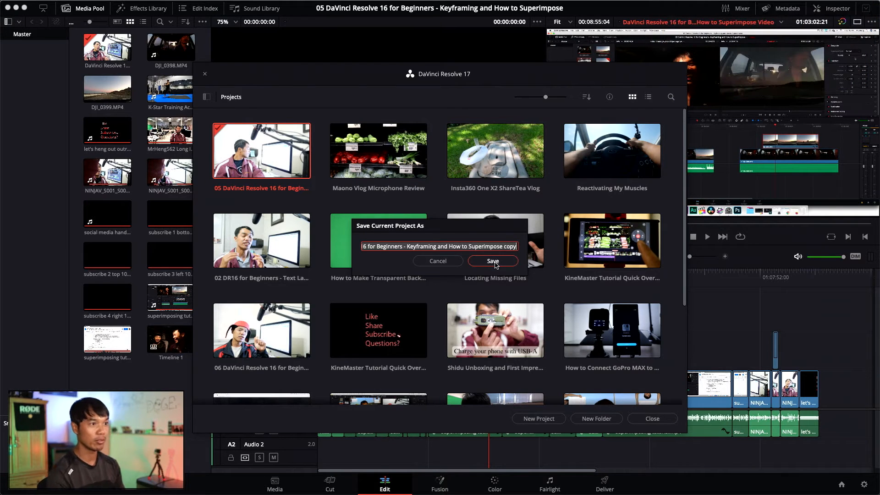
type("test something")
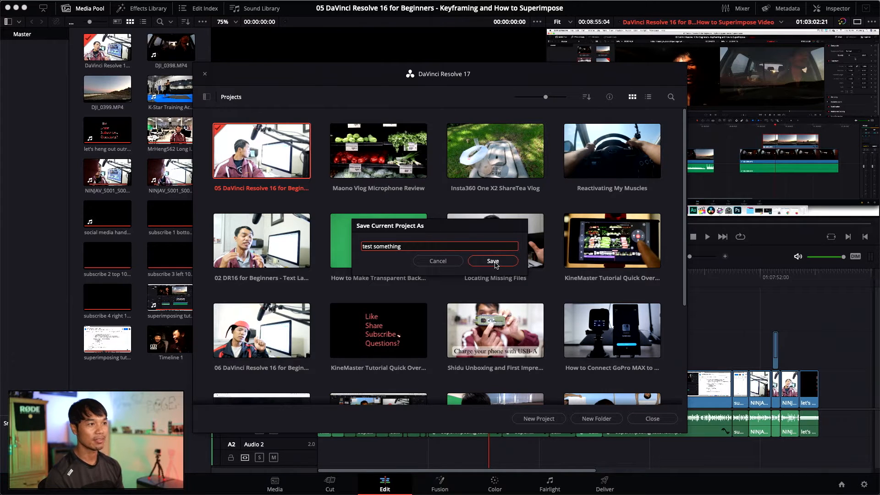
left_click(492, 261)
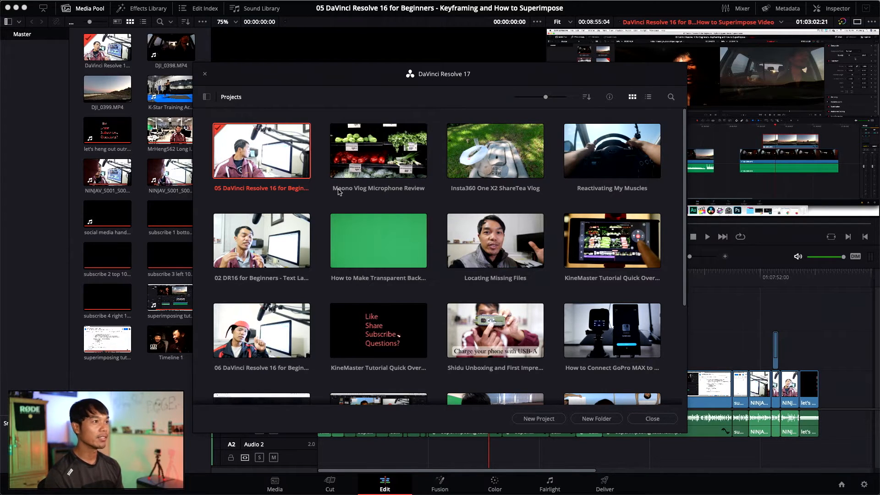
Reopen the original beginners keyframing project, then open the 'test something' copy
left_click(537, 418)
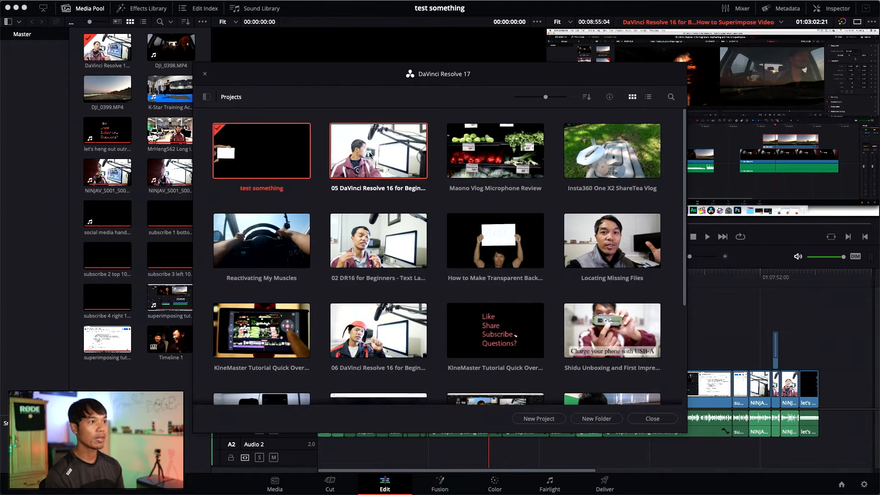
double_click(377, 150)
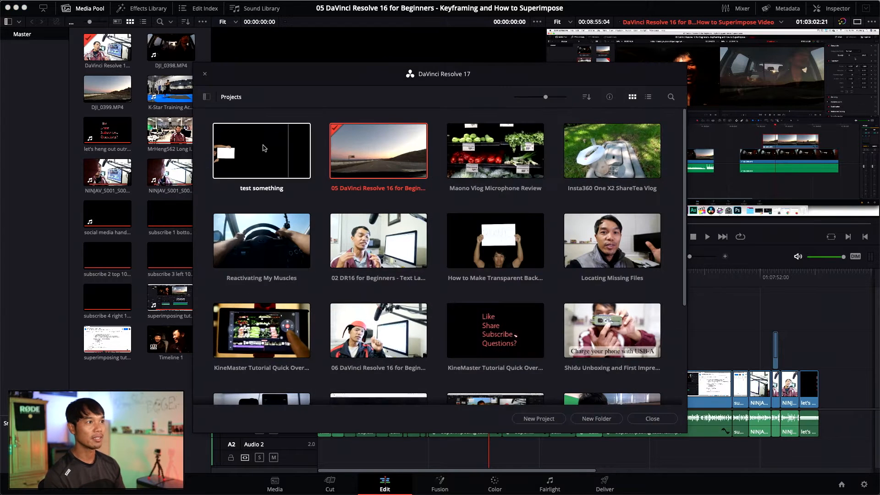
double_click(261, 150)
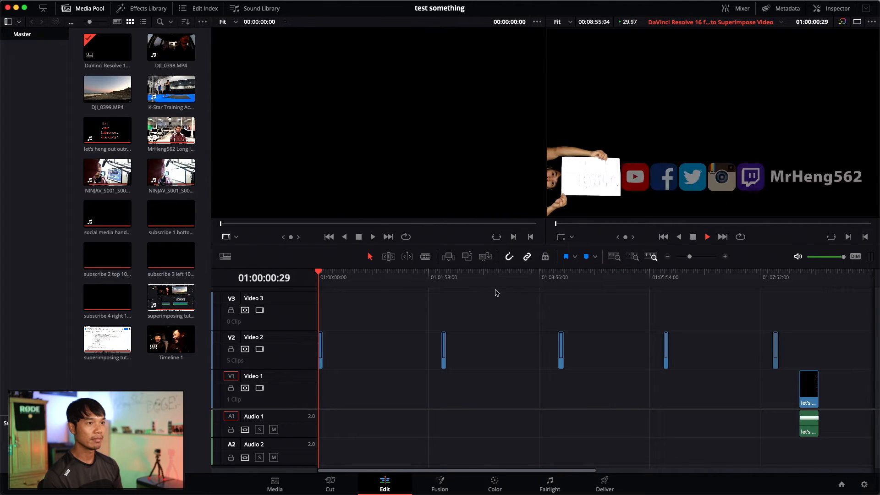
Move the playhead to the last remaining clip and play the timeline from there
left_click(441, 277)
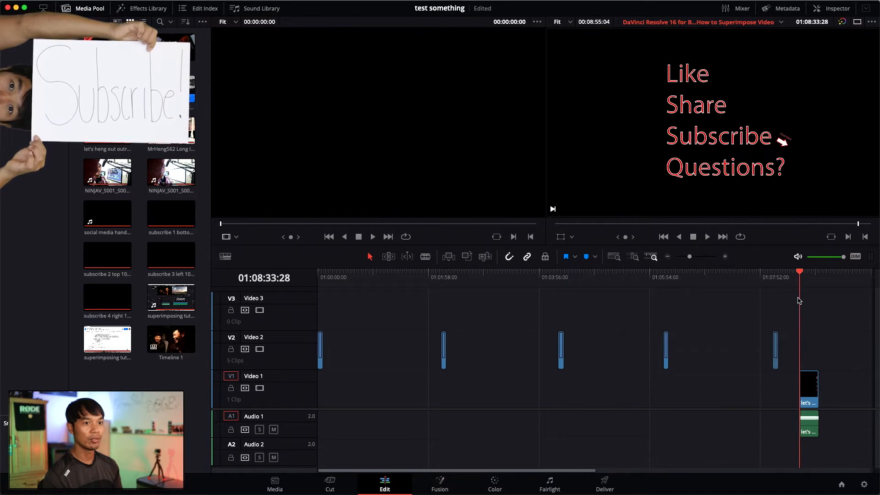
left_click(706, 236)
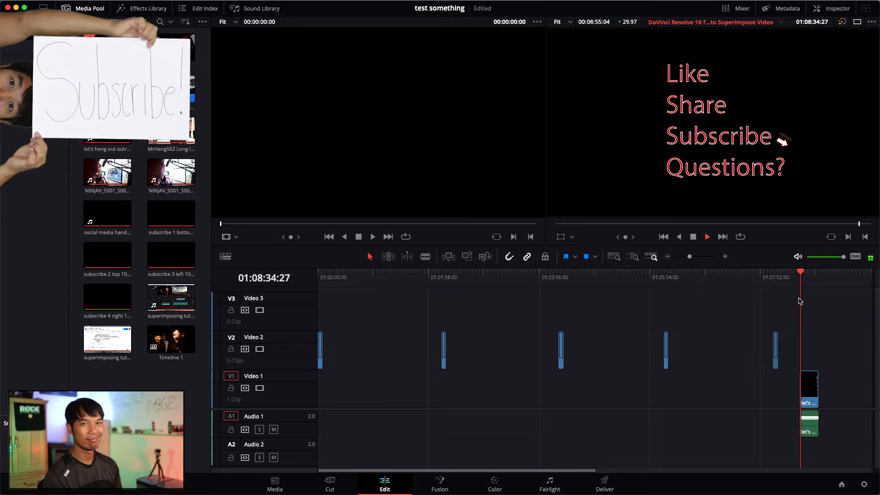